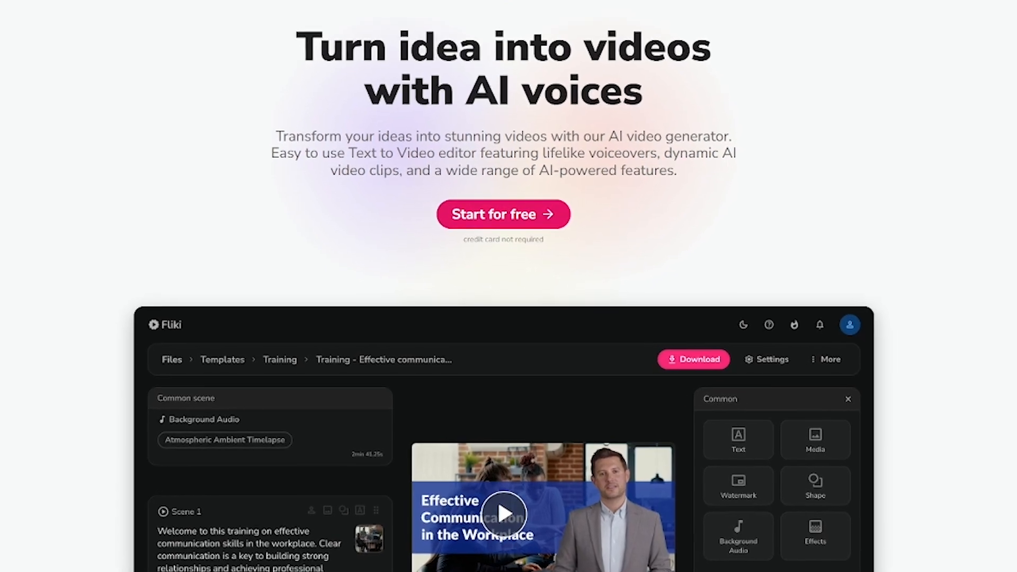
scroll("down", 3)
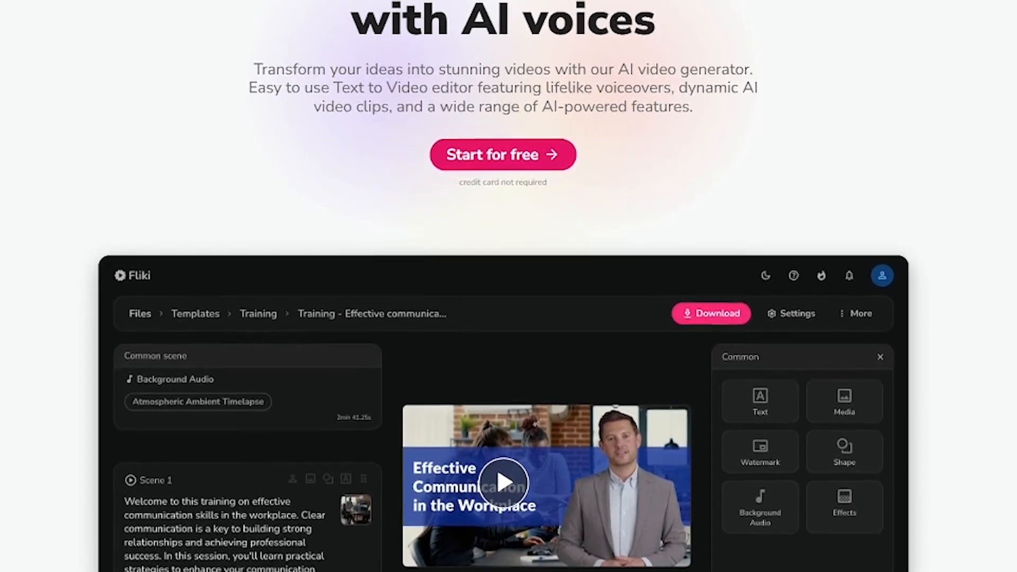
scroll("down", 3)
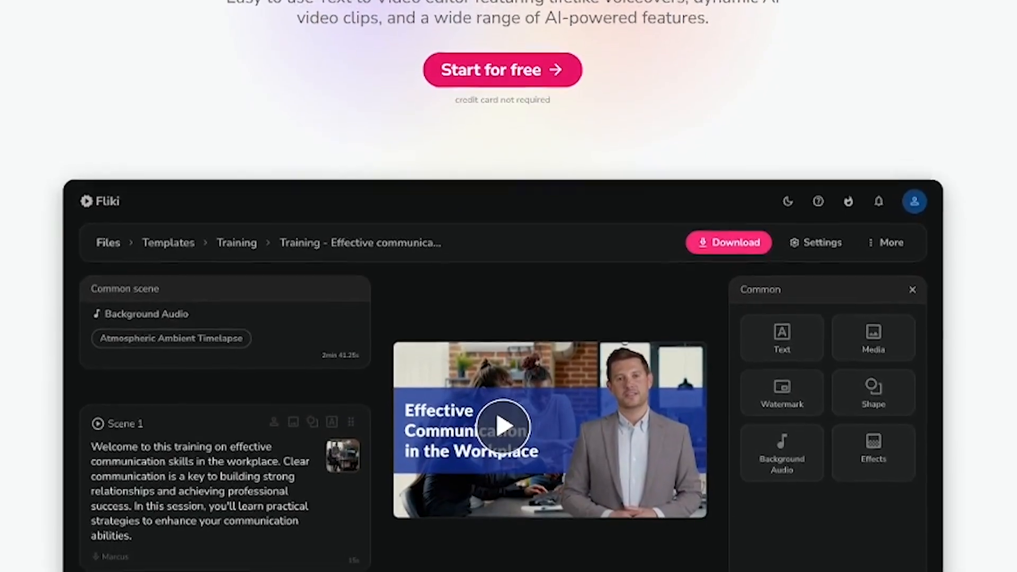
scroll("down", 3)
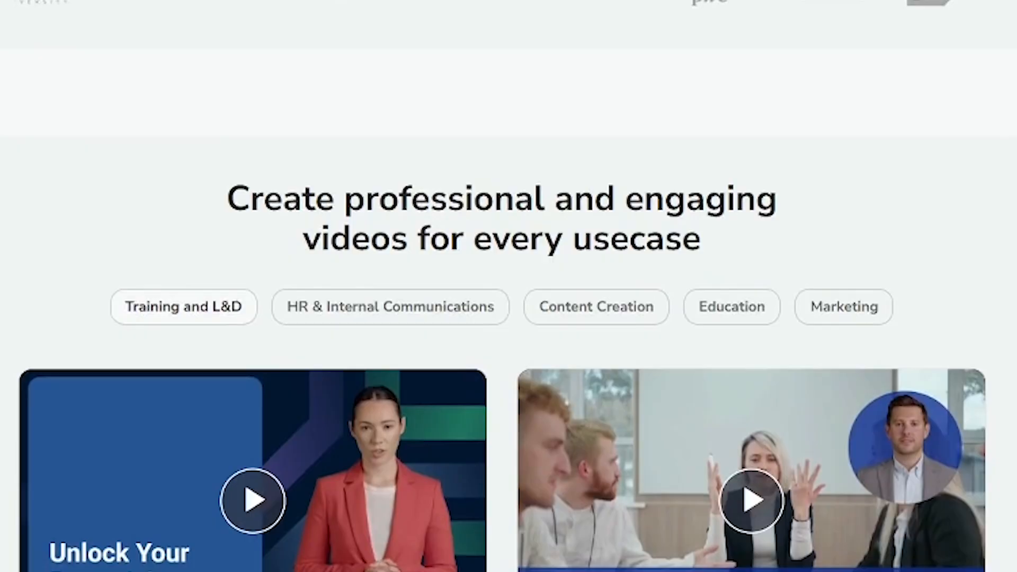
scroll("down", 3)
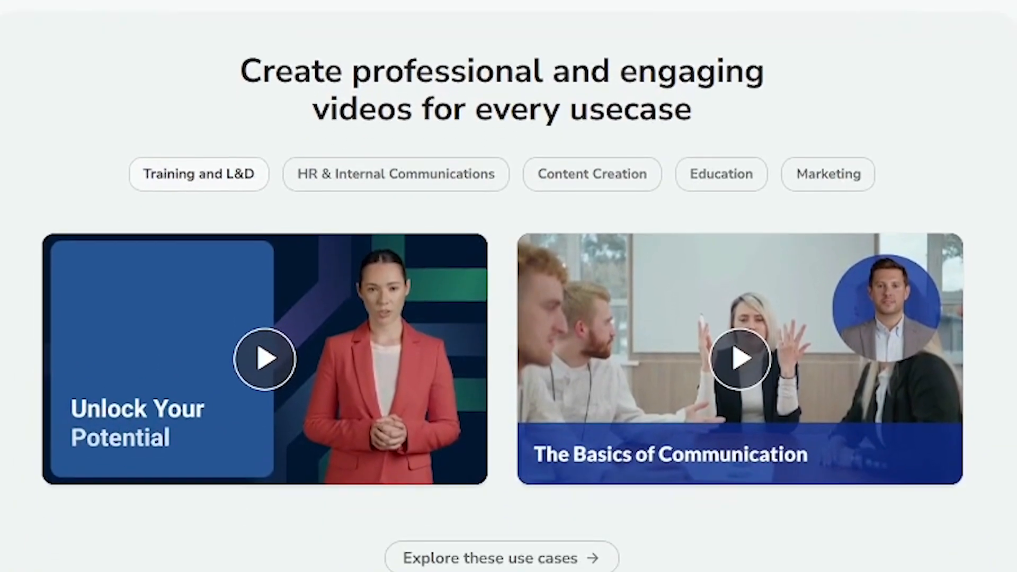
scroll("down", 3)
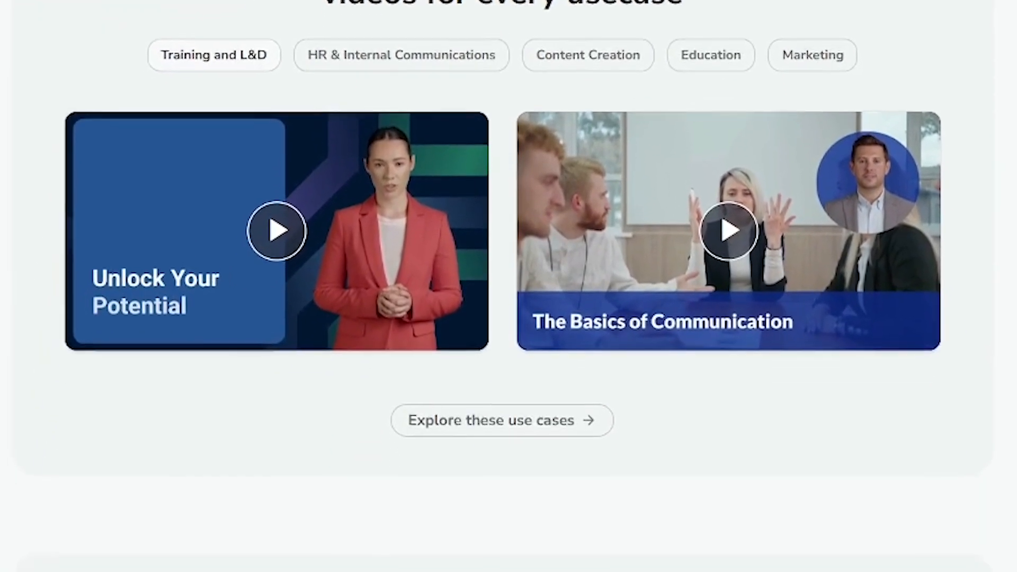
scroll("down", 3)
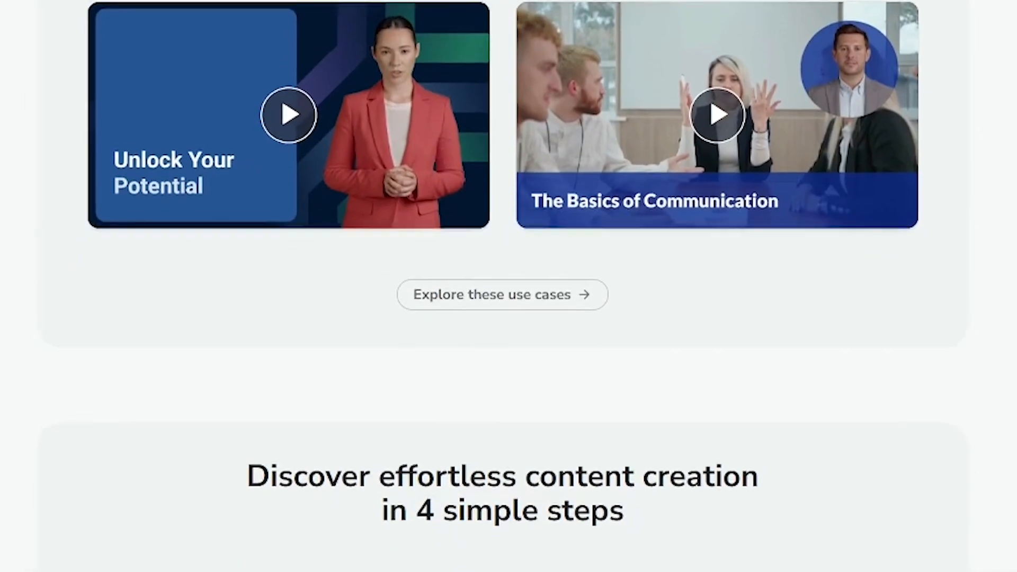
scroll("down", 3)
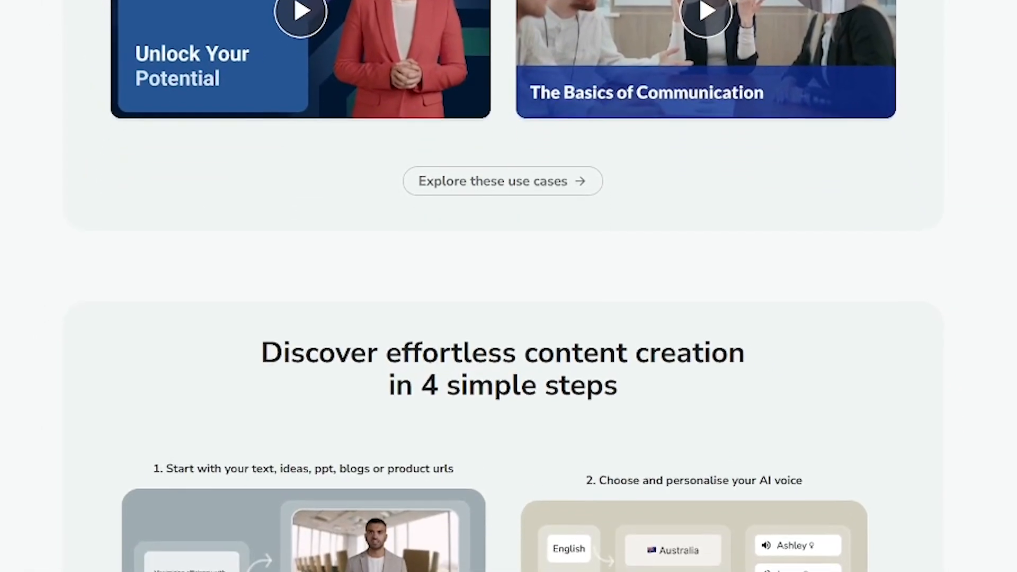
scroll("down", 3)
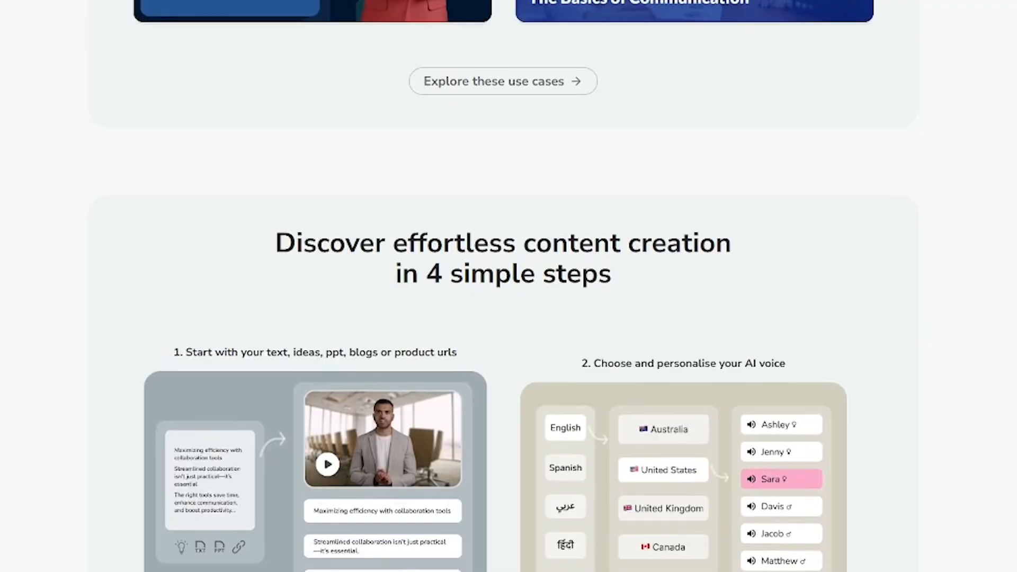
scroll("down", 3)
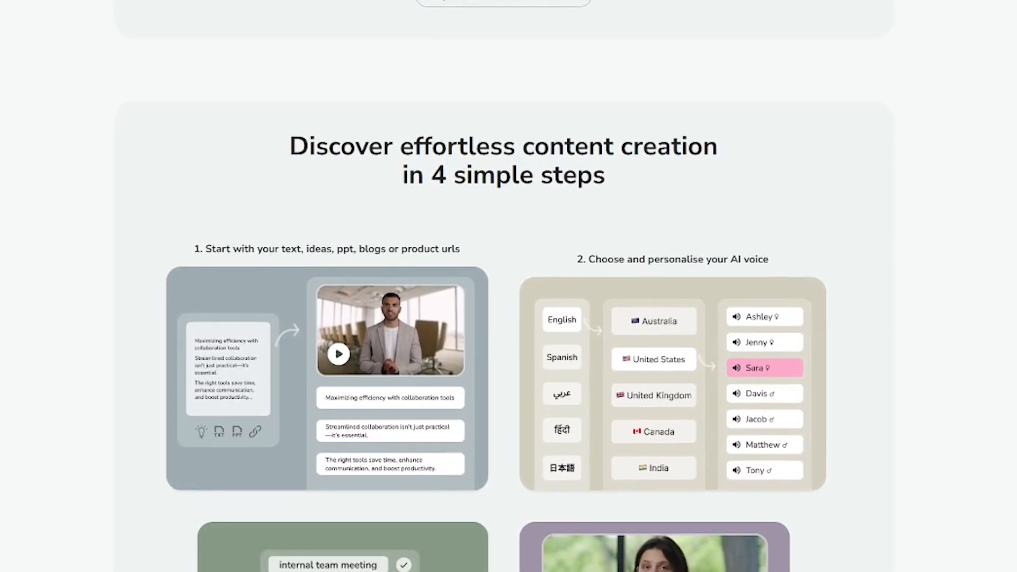
scroll("down", 3)
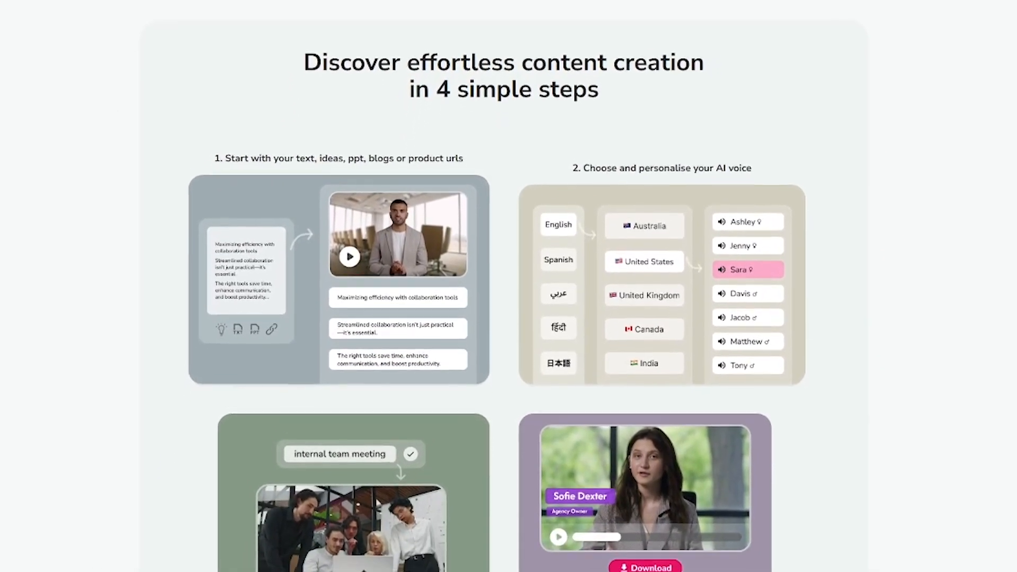
scroll("down", 3)
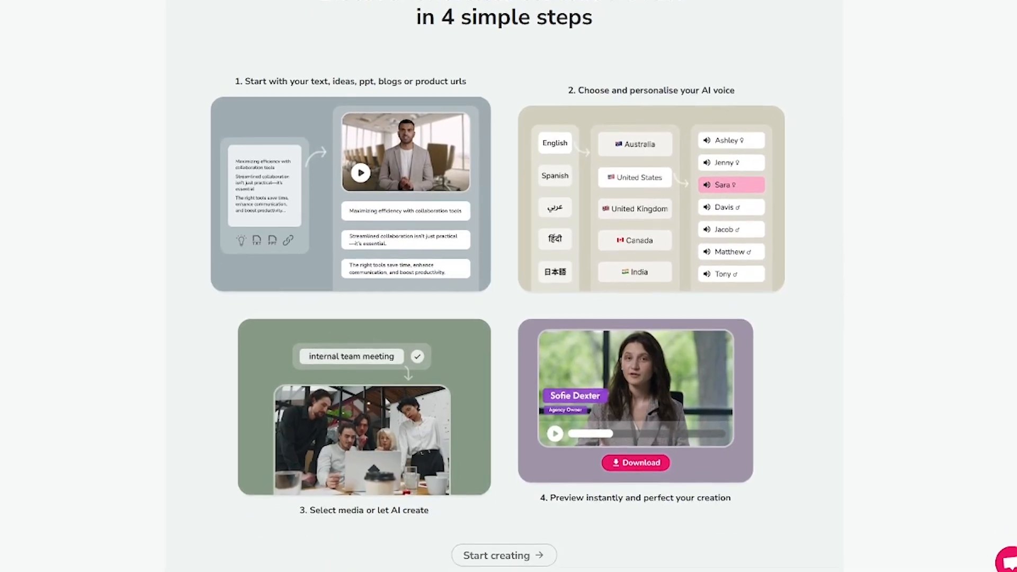
scroll("down", 3)
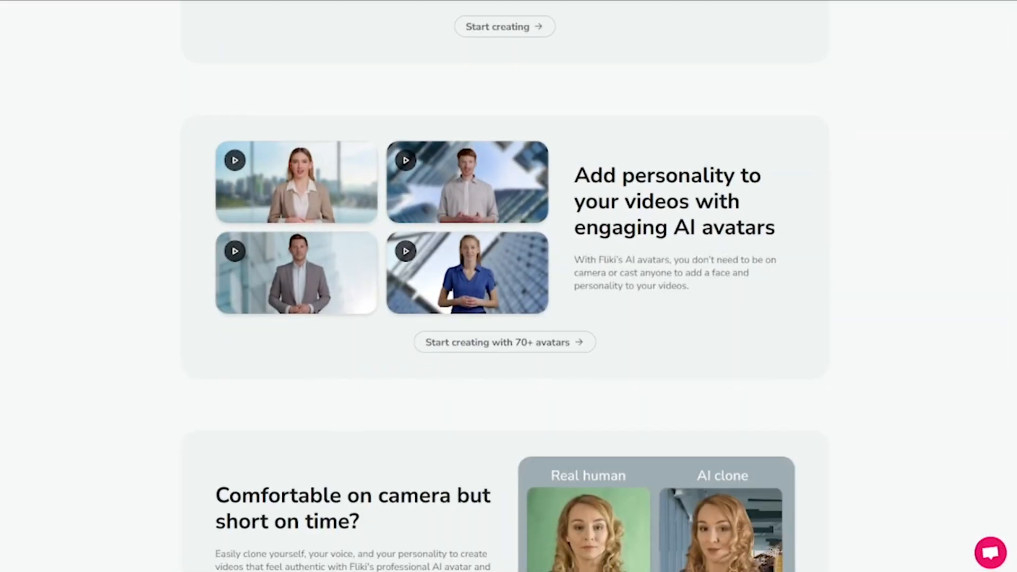
scroll("down", 3)
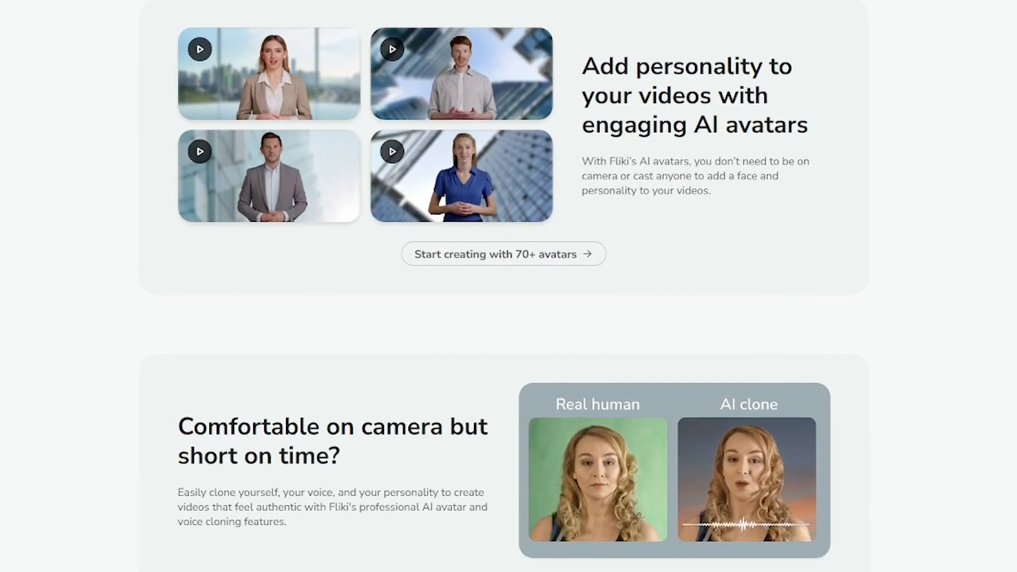
scroll("down", 3)
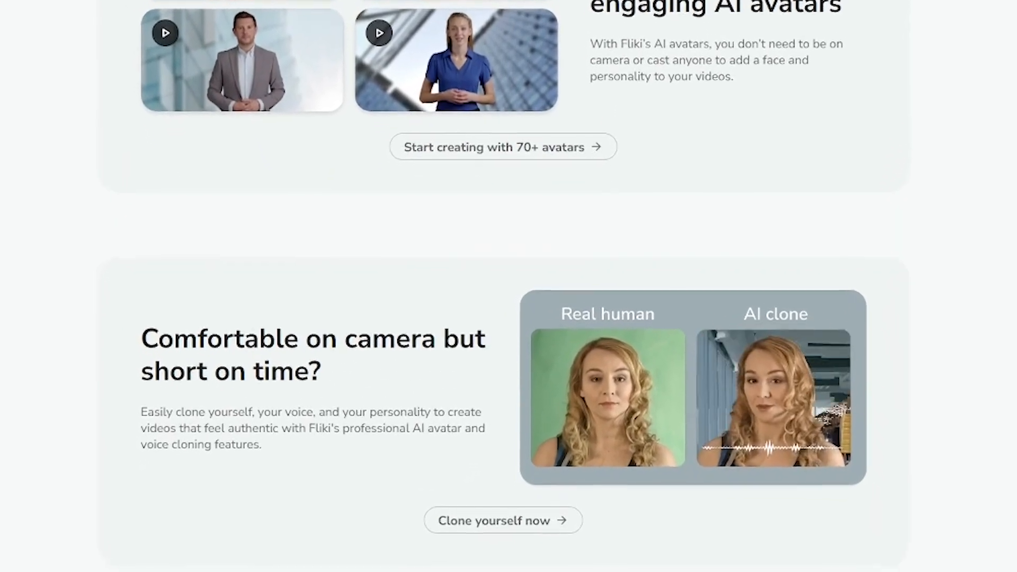
scroll("down", 3)
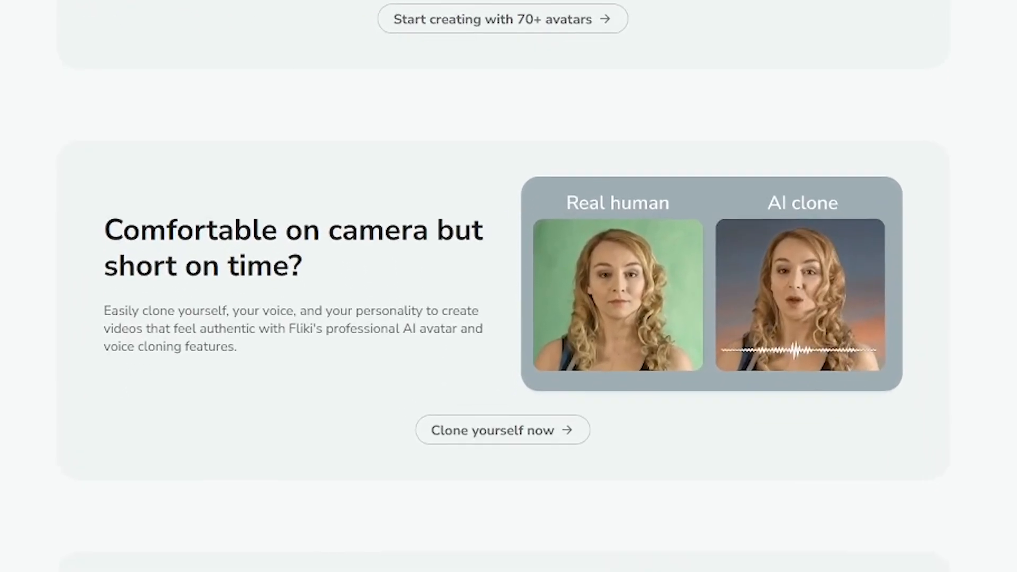
scroll("down", 3)
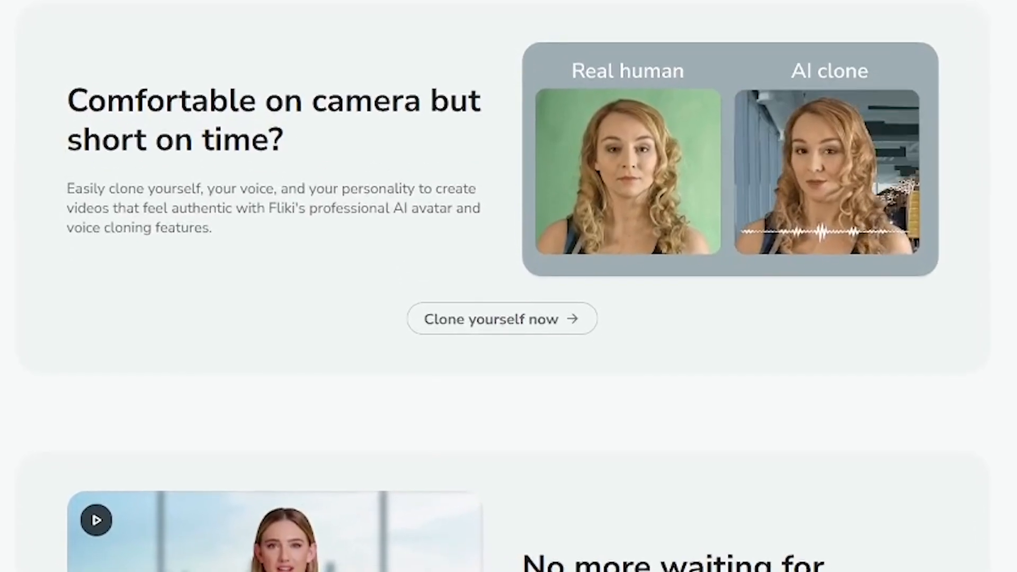
scroll("down", 3)
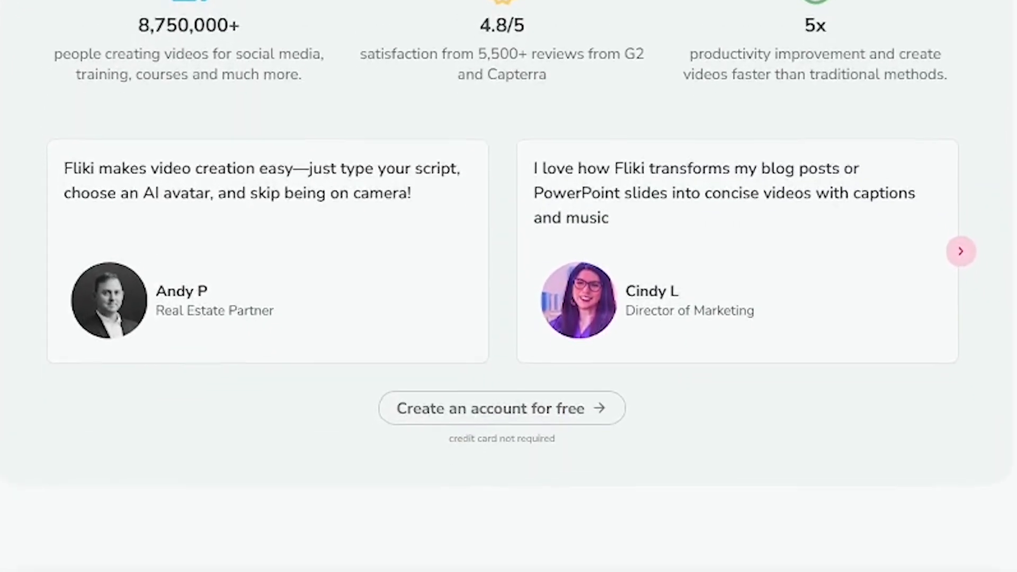
scroll("down", 3)
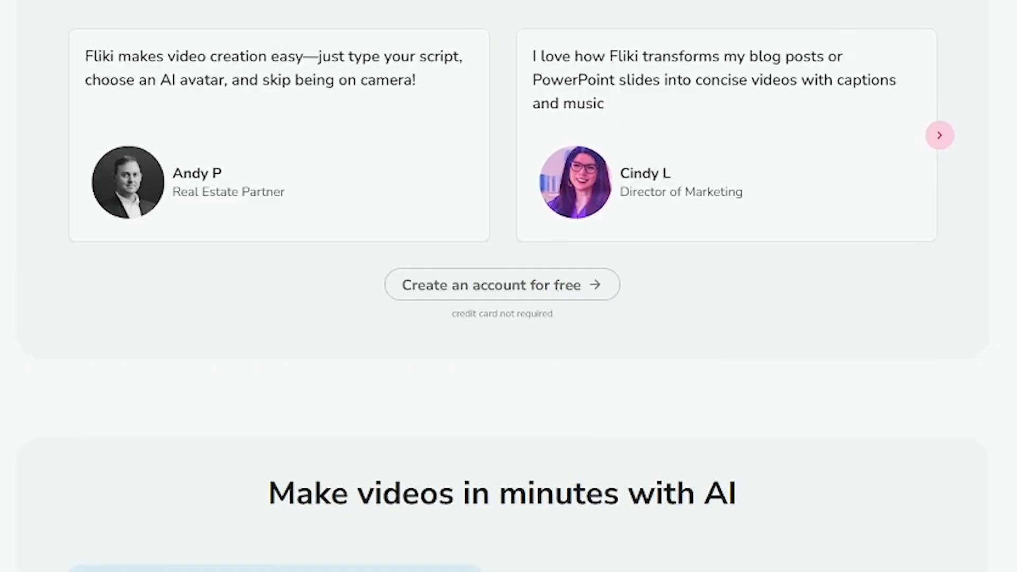
scroll("down", 3)
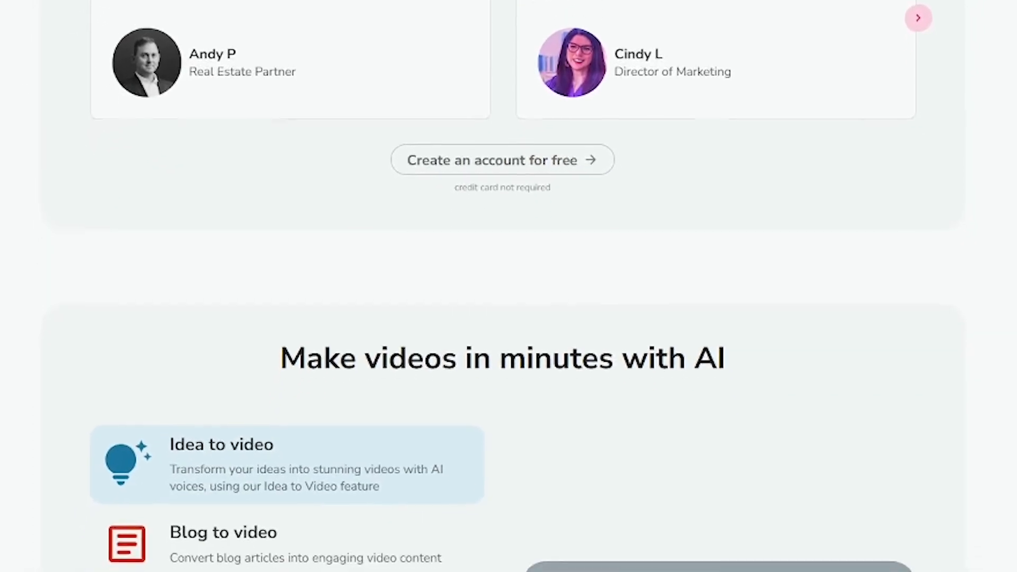
scroll("down", 3)
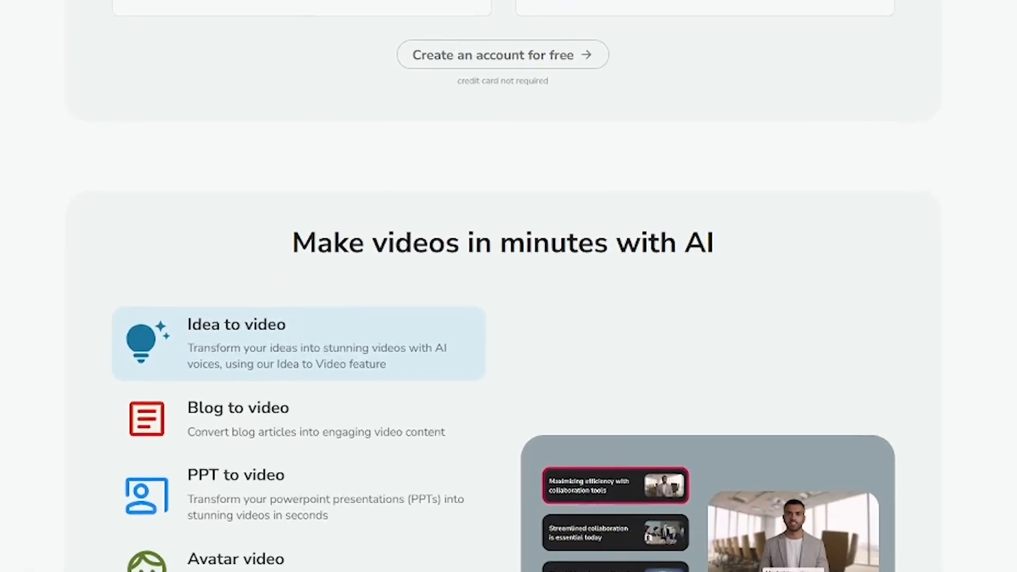
scroll("down", 3)
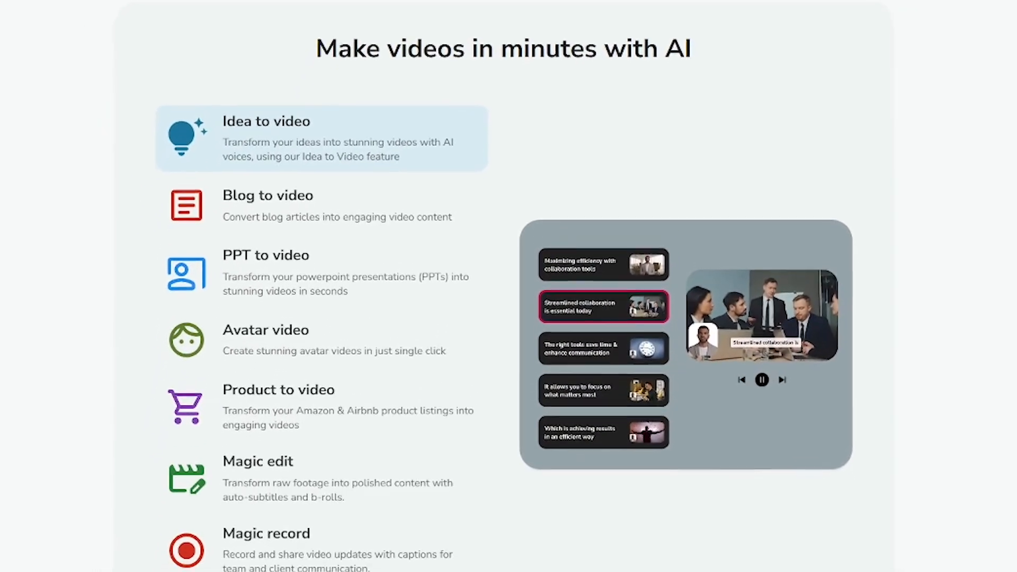
scroll("down", 3)
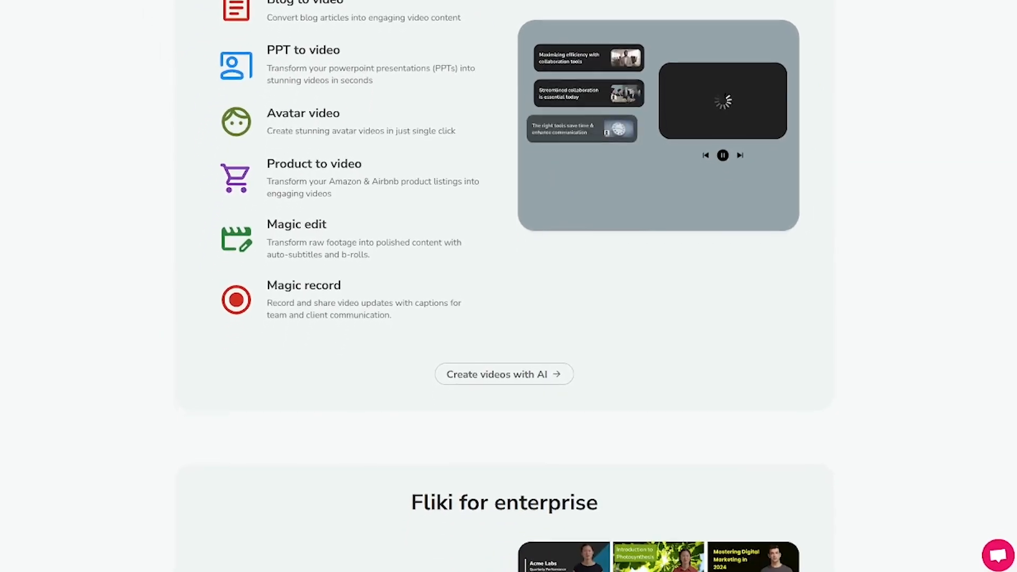
scroll("down", 3)
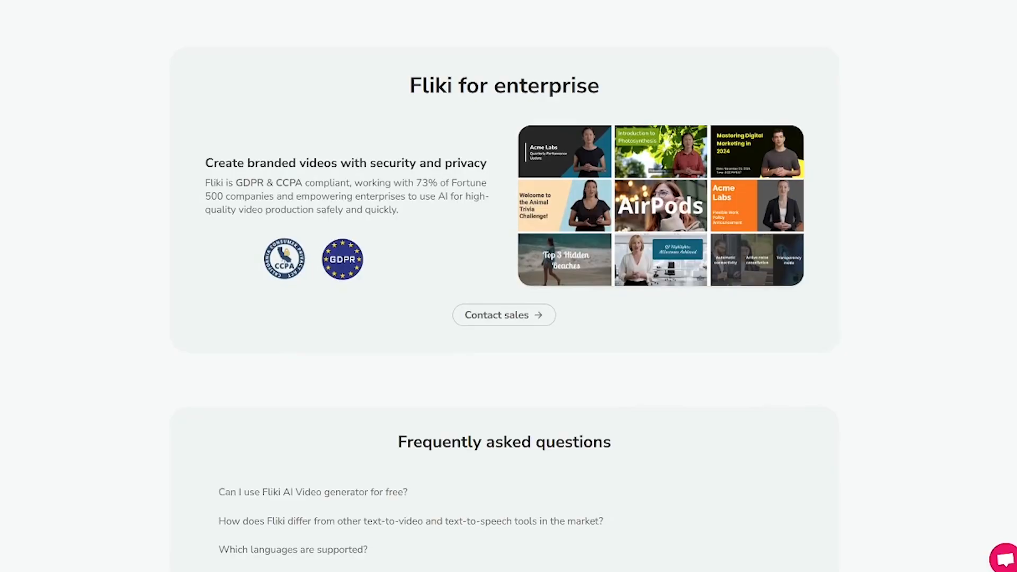
scroll("down", 3)
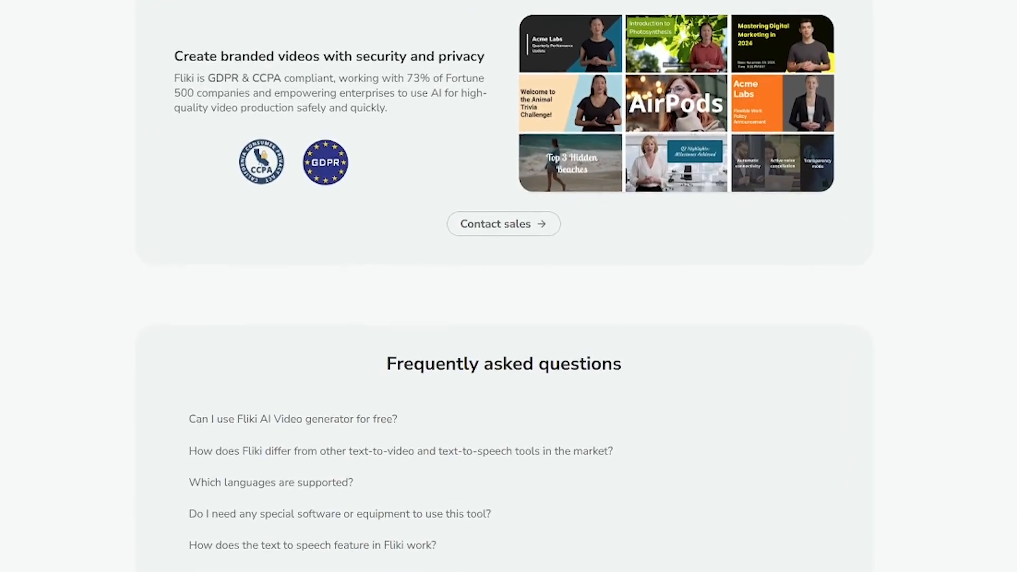
scroll("down", 3)
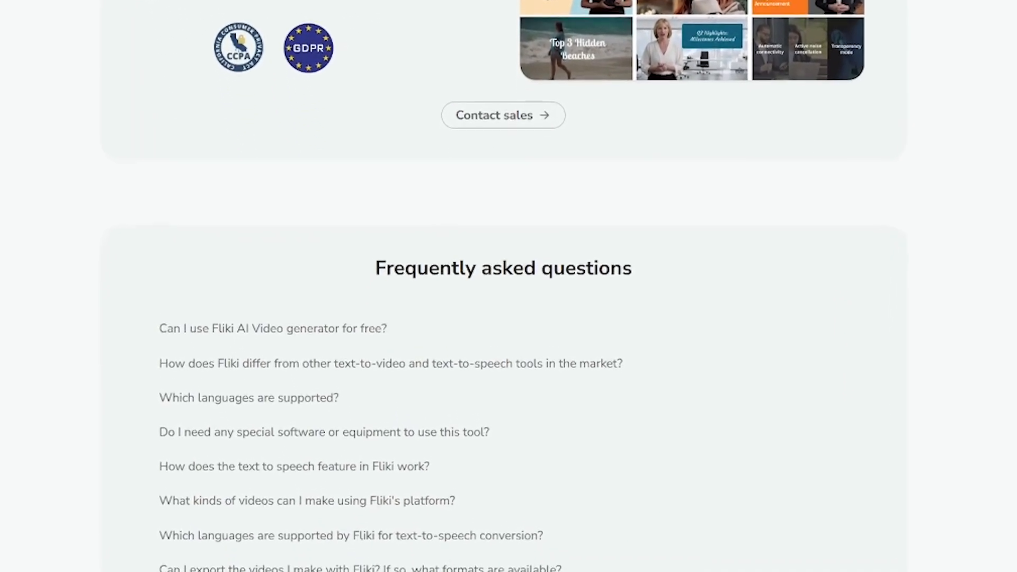
scroll("down", 3)
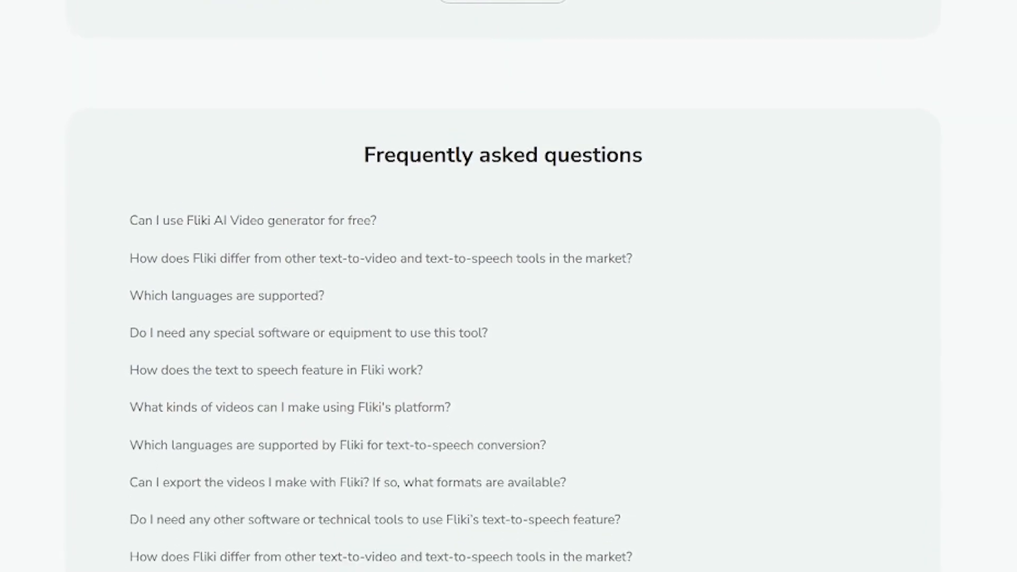
scroll("down", 3)
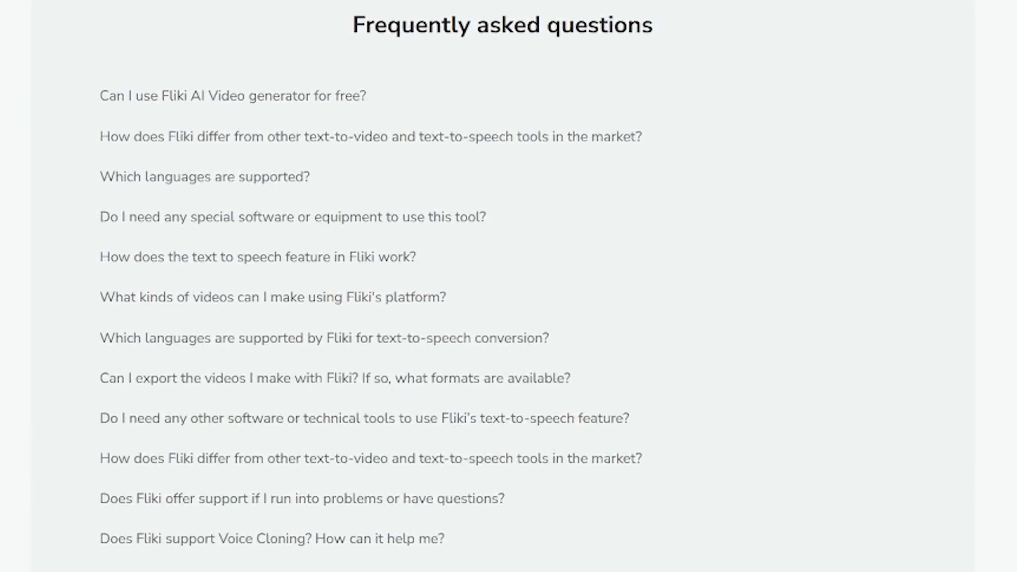
scroll("down", 3)
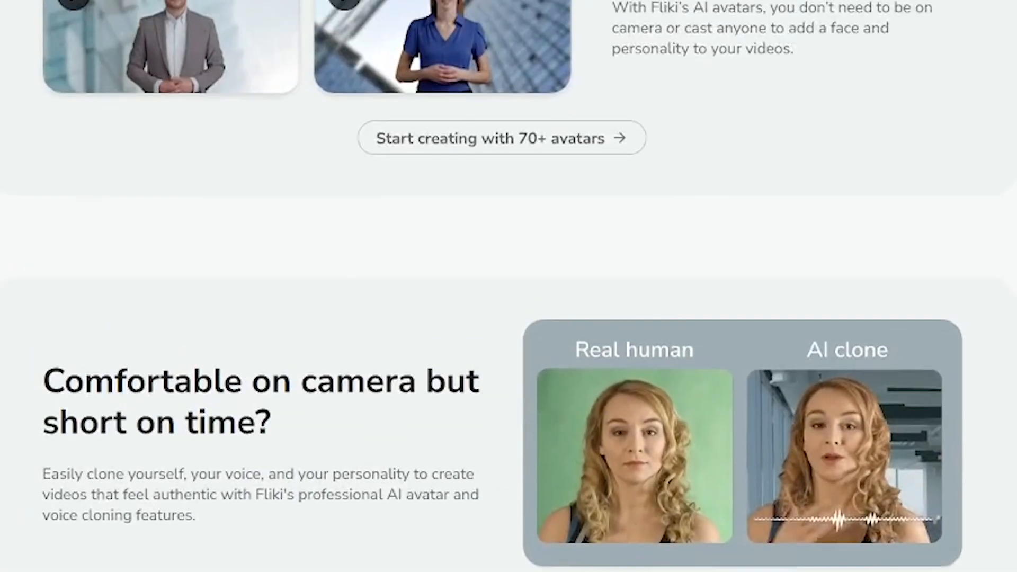
scroll("down", 3)
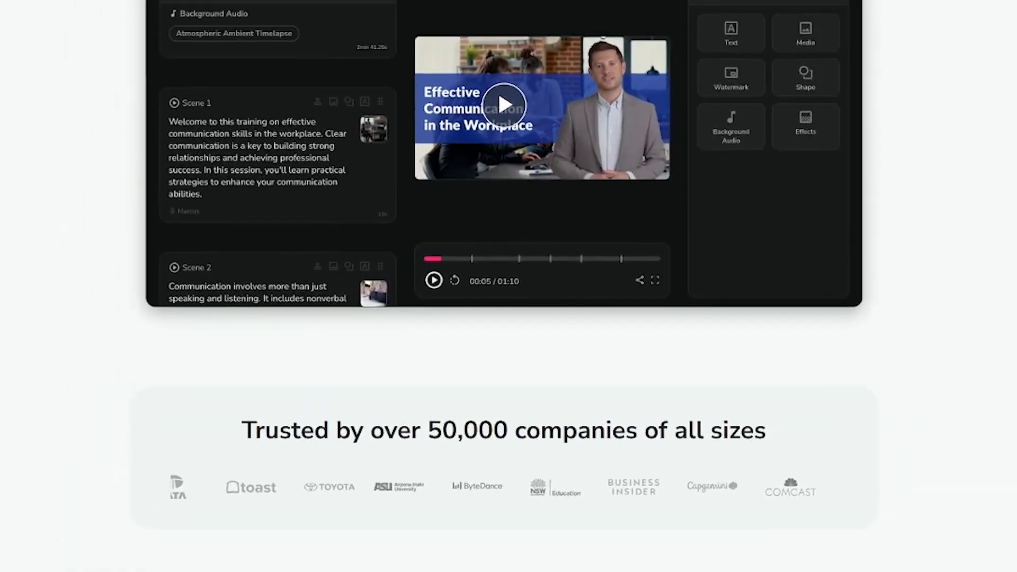
scroll("up", 3)
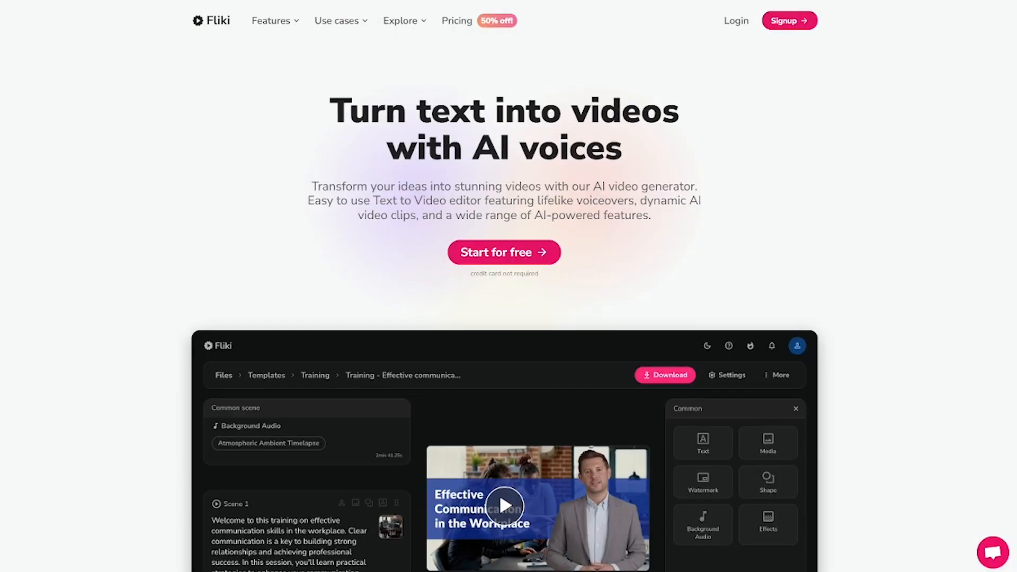